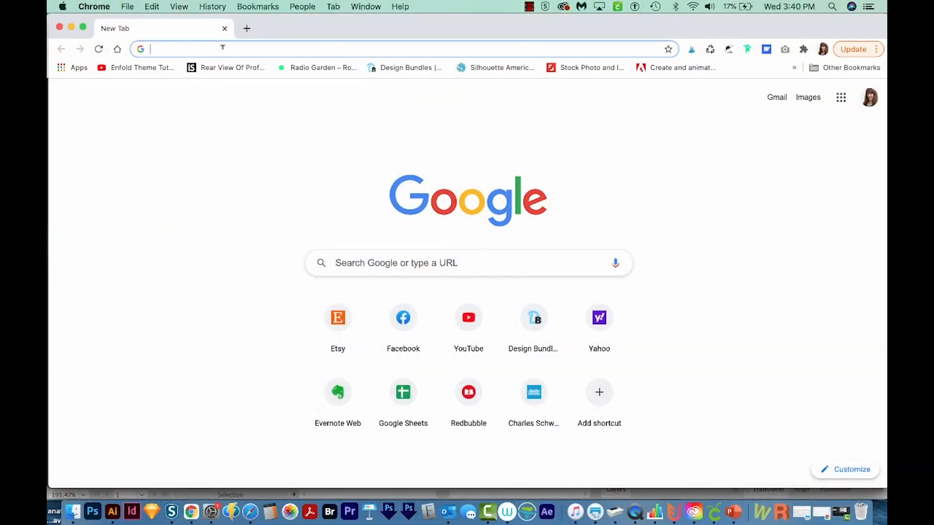
- Load instagram.com and scroll down the signed-in home feed
type("instagram.com")
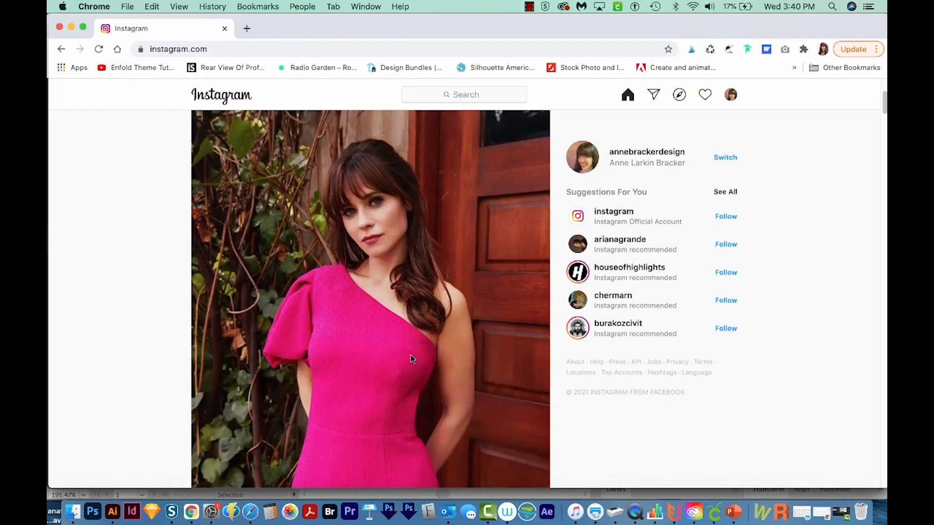
scroll("down", 3)
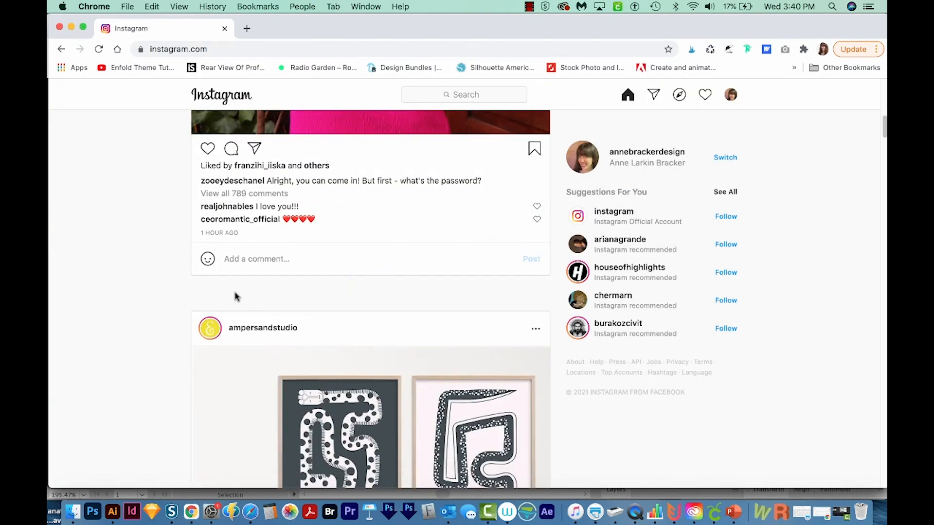
mouse_move(421, 293)
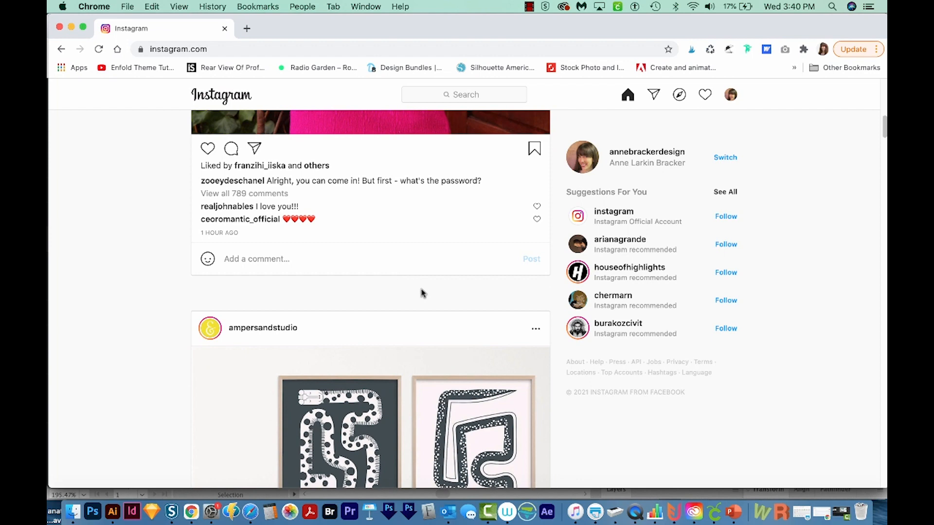
mouse_move(366, 294)
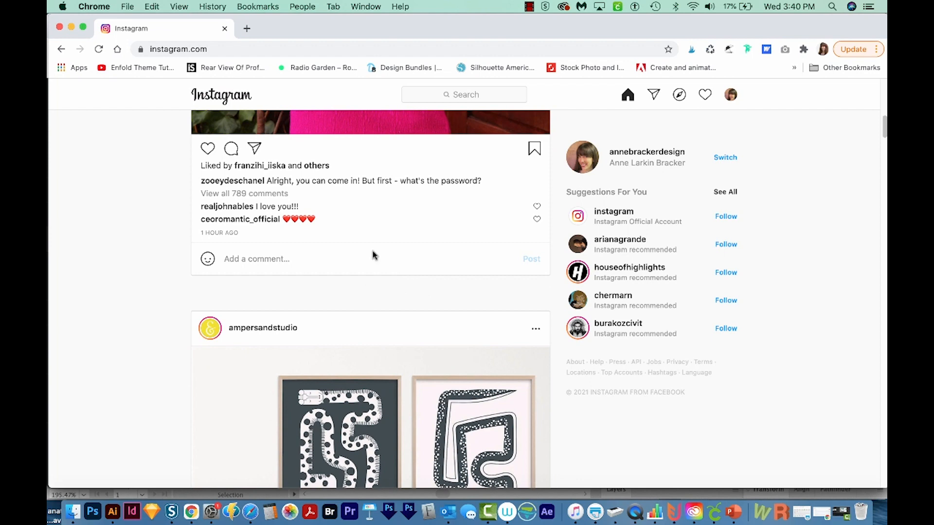
mouse_move(377, 254)
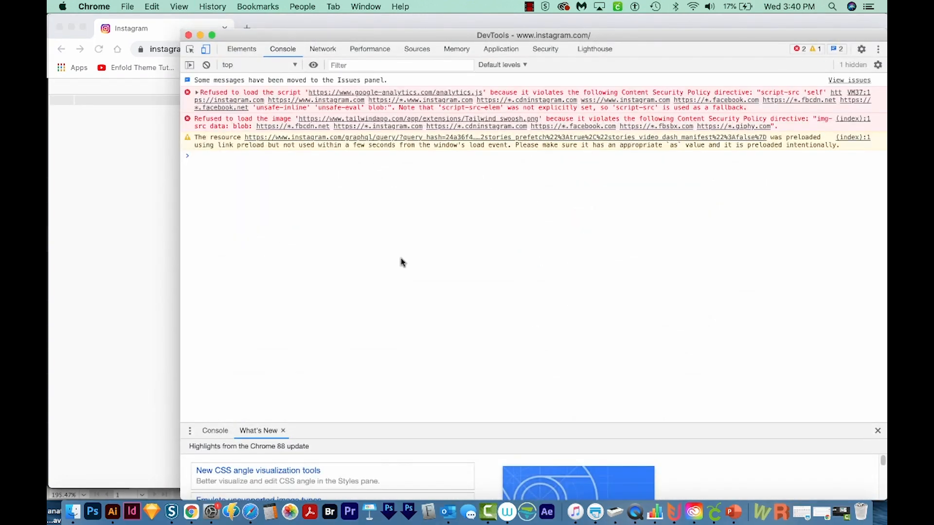
mouse_move(338, 228)
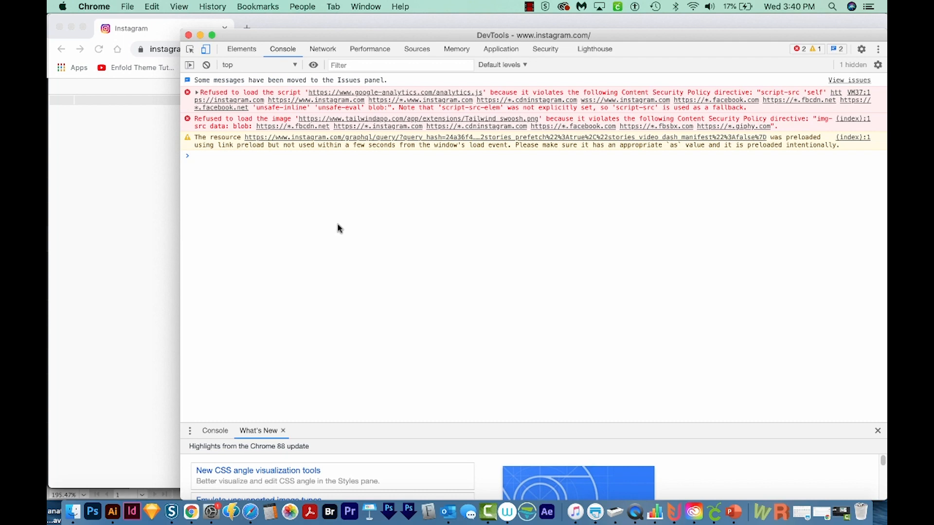
- Show the Elements panel with the Instagram page's HTML and styles
left_click(241, 48)
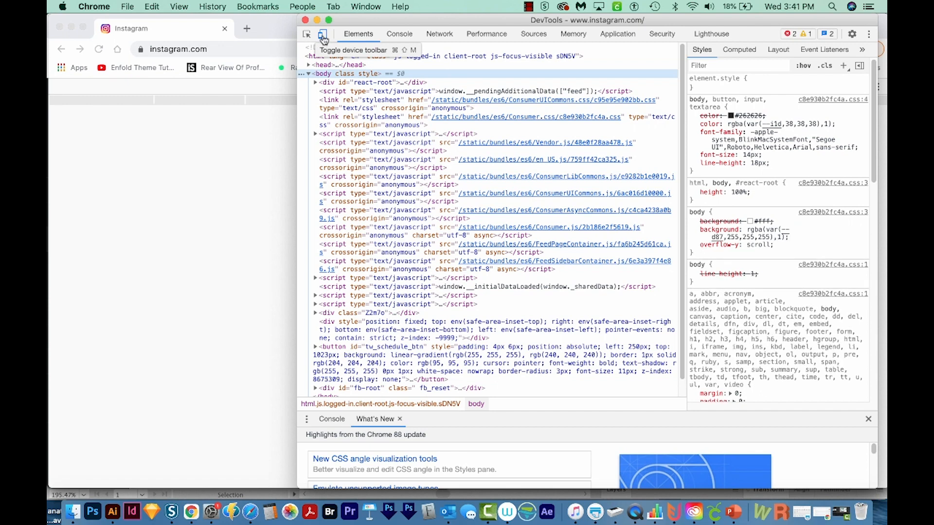
- Emulate an iPhone X (375 by 812) so Instagram shows its mobile layout
left_click(322, 34)
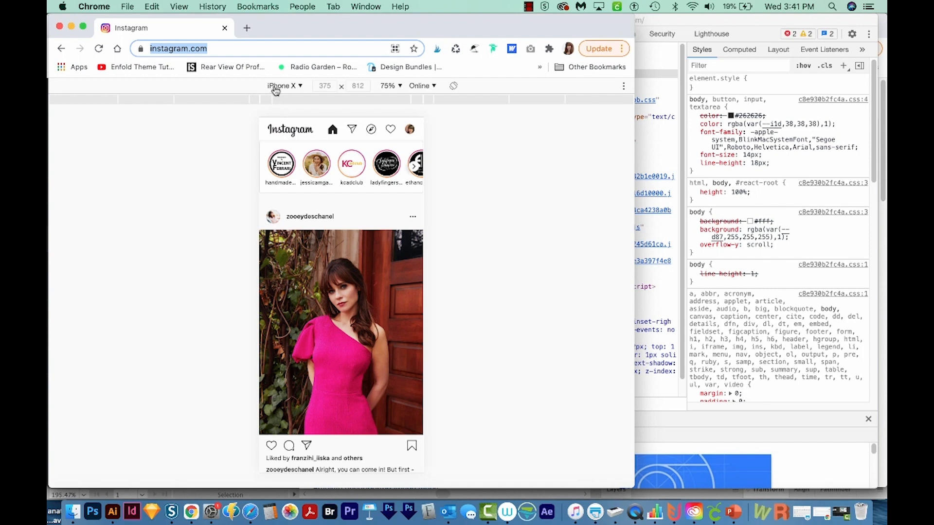
mouse_move(300, 88)
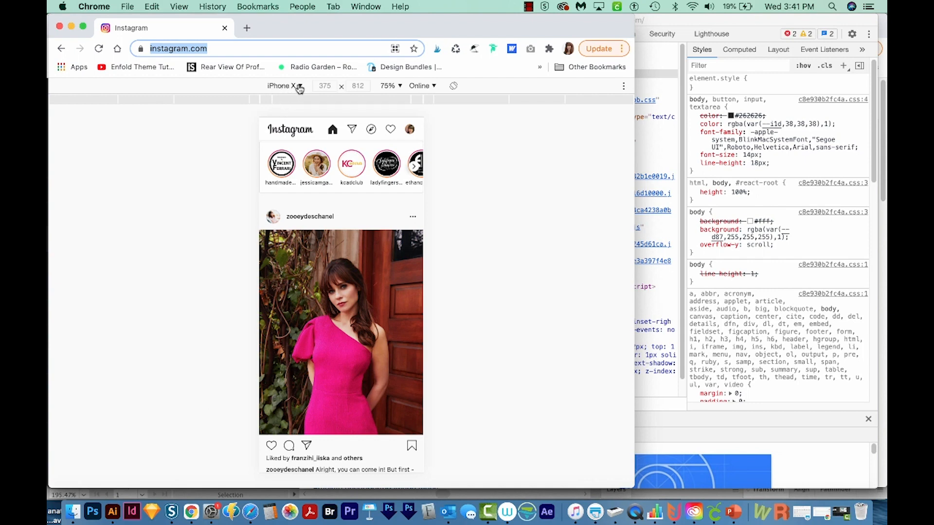
left_click(285, 85)
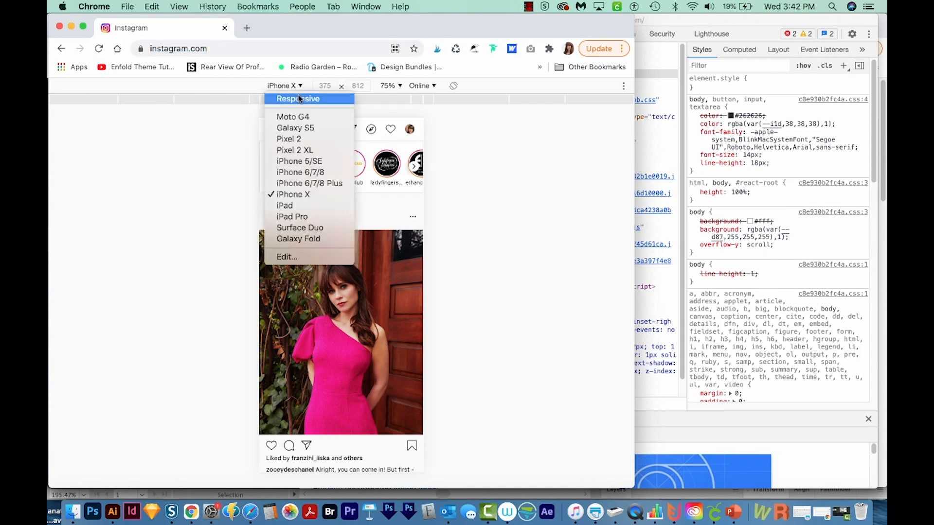
mouse_move(292, 216)
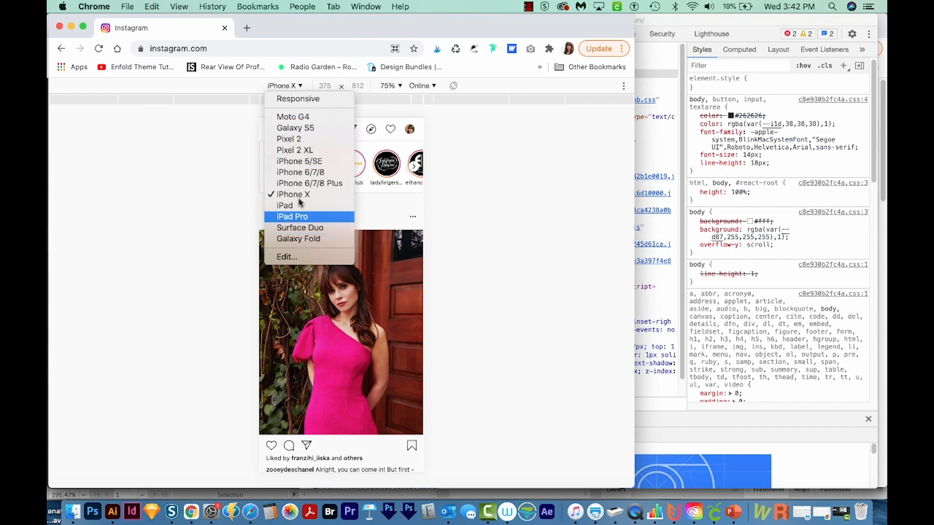
mouse_move(293, 195)
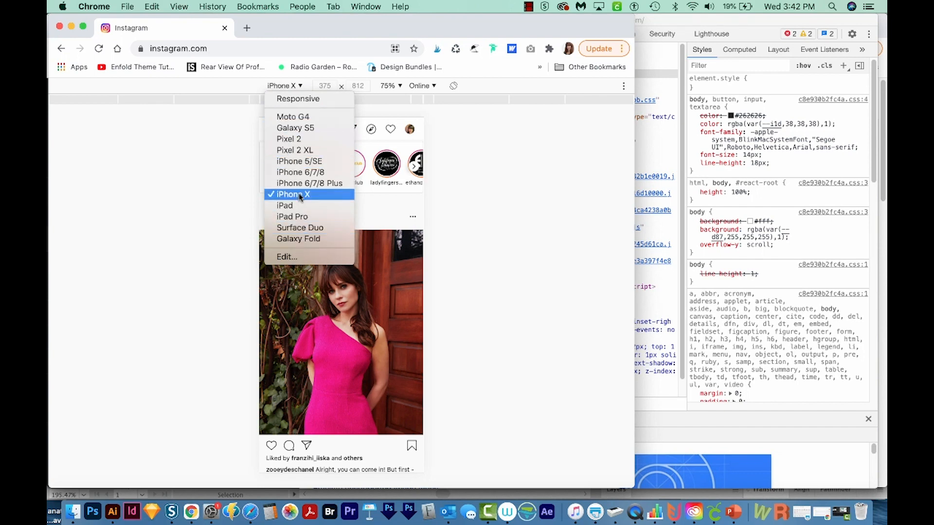
left_click(291, 195)
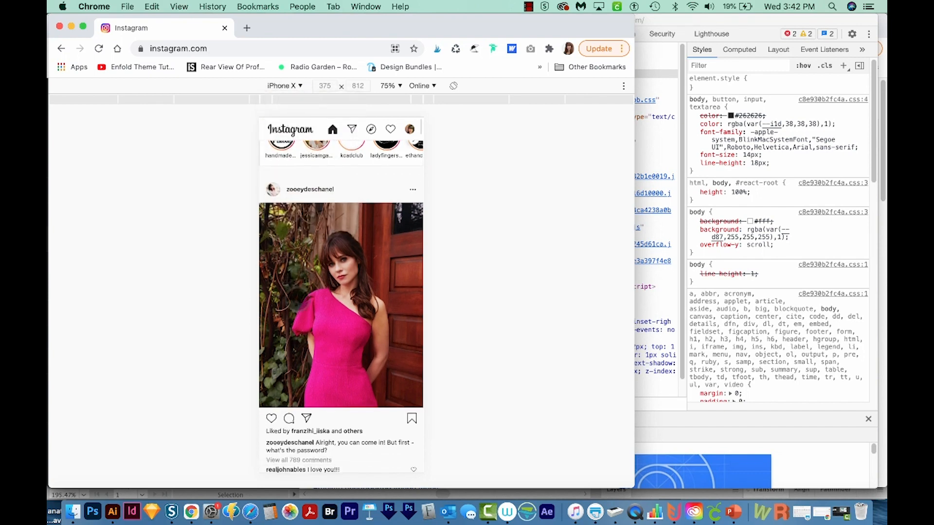
scroll("down", 3)
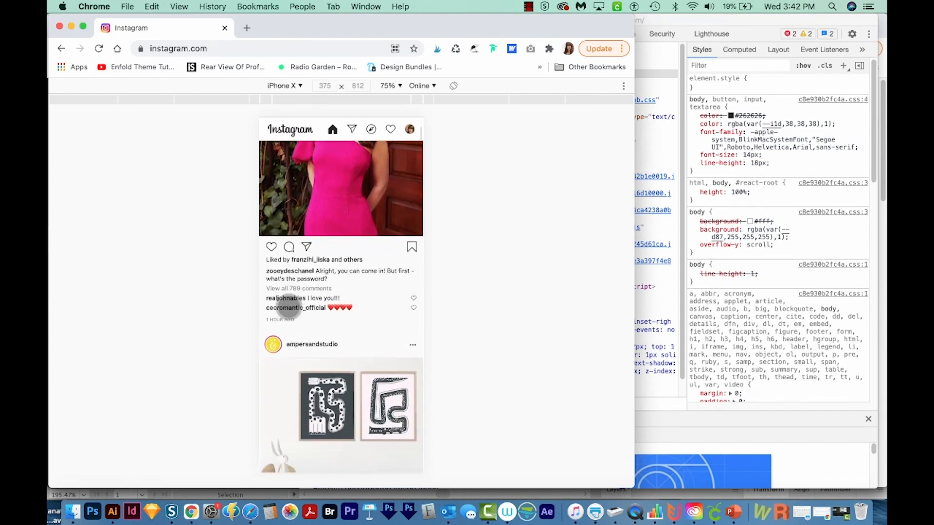
scroll("down", 3)
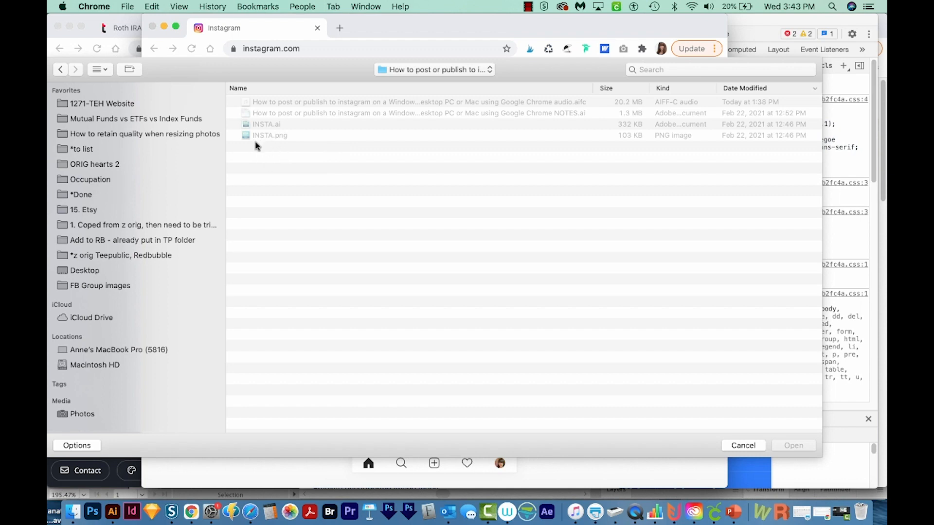
mouse_move(278, 143)
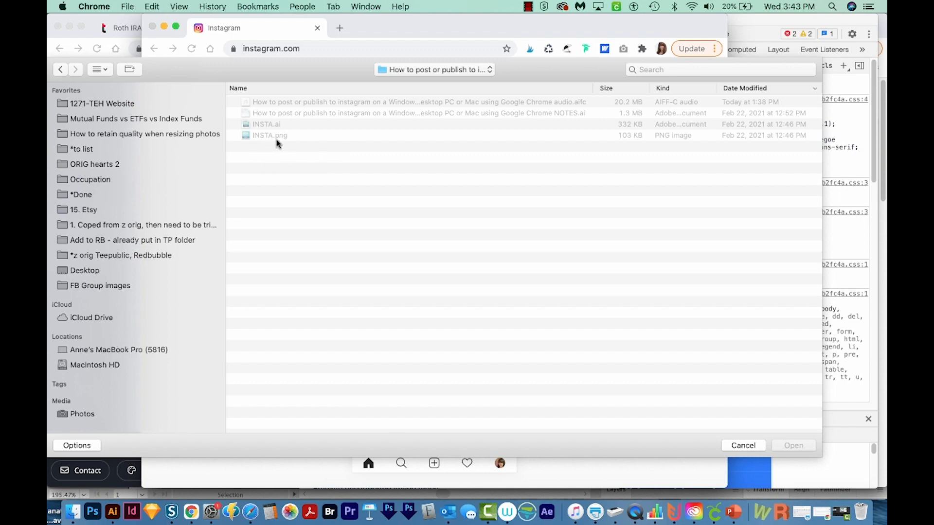
mouse_move(309, 147)
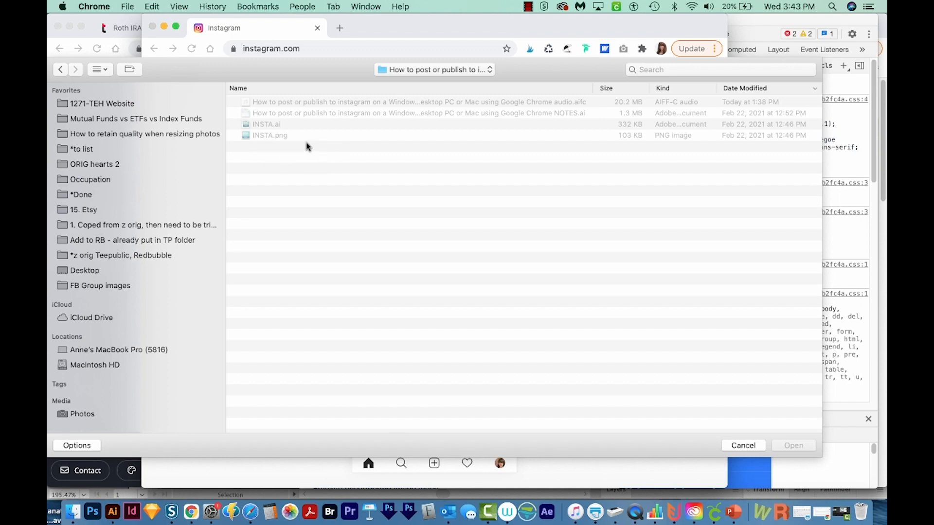
mouse_move(288, 144)
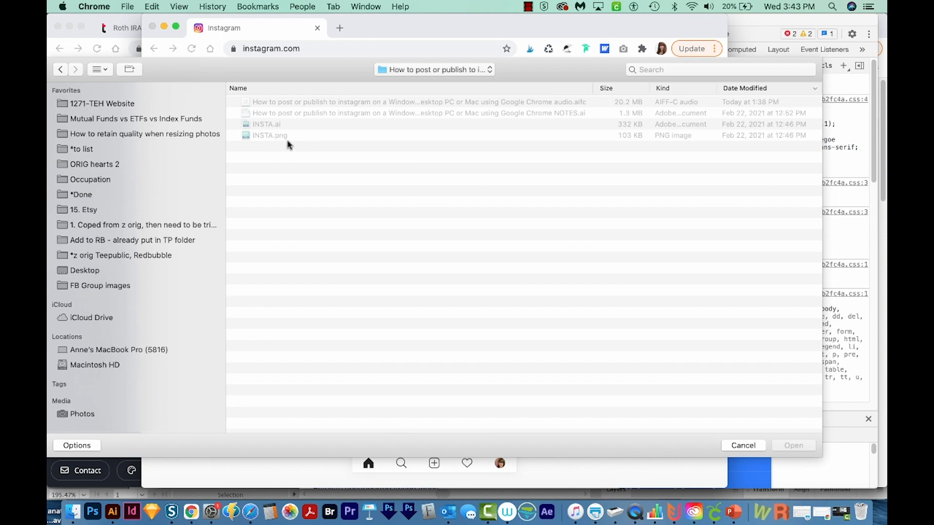
mouse_move(278, 137)
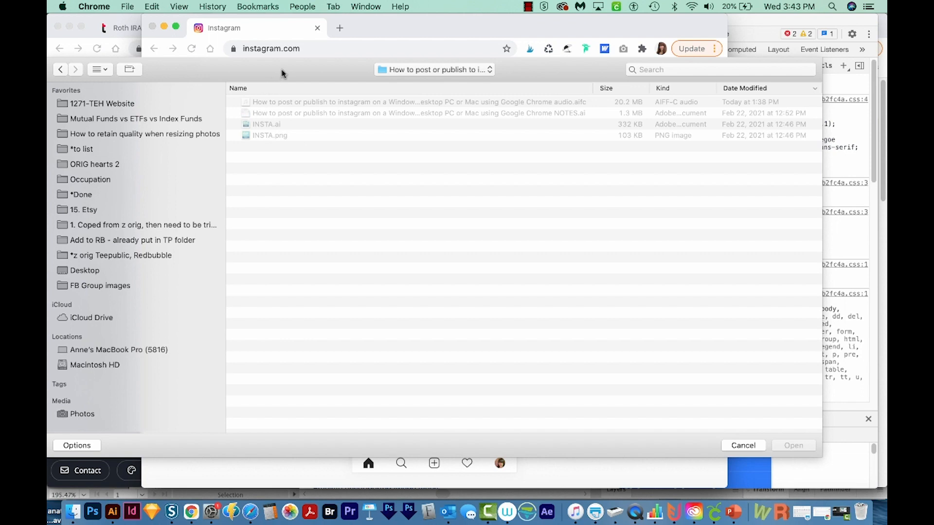
- List All Files in the folder and upload INSTA.png as the new post's photo
left_click(76, 444)
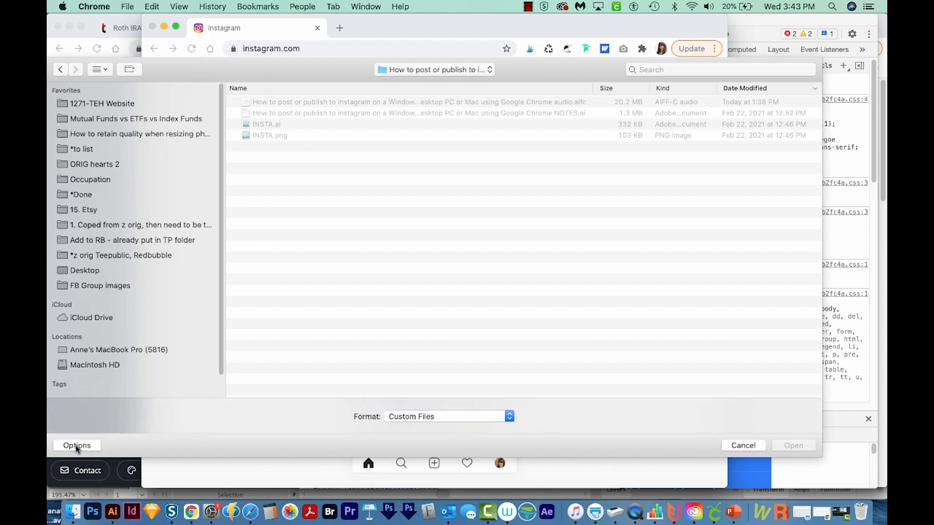
left_click(447, 417)
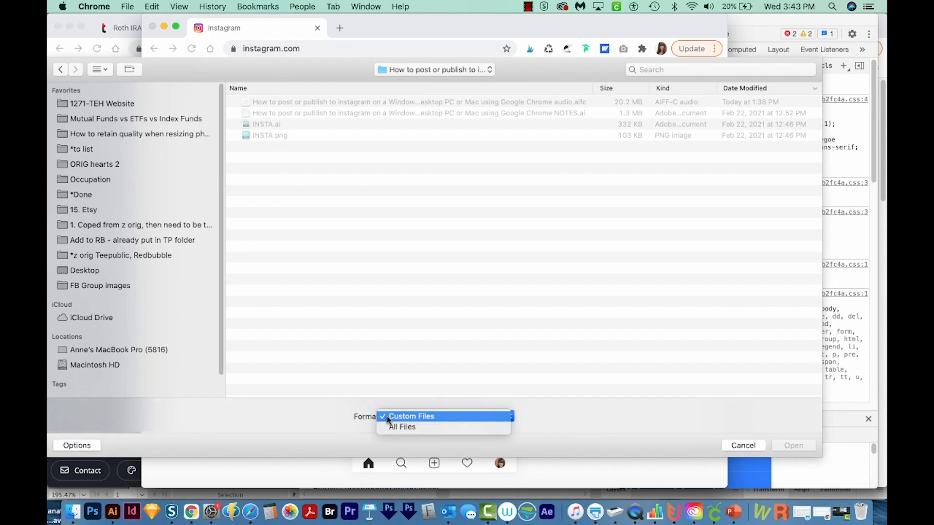
left_click(402, 427)
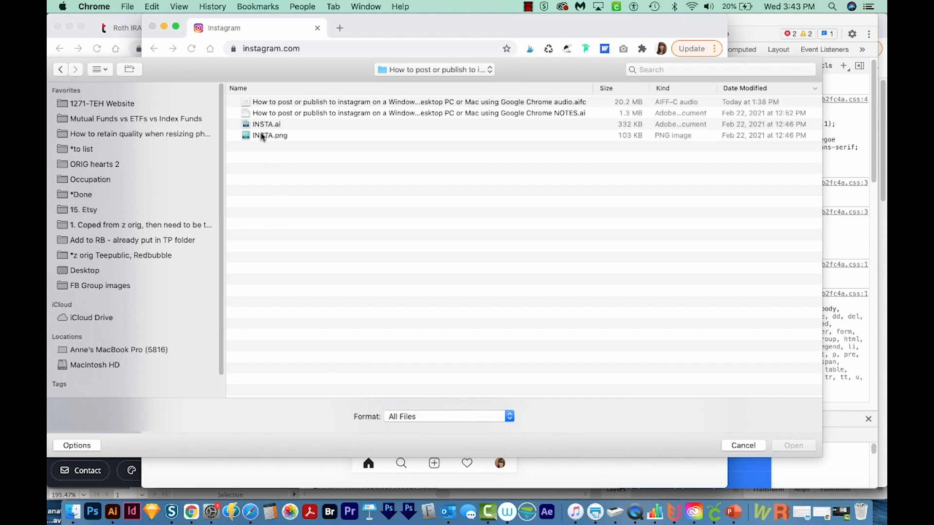
left_click(270, 135)
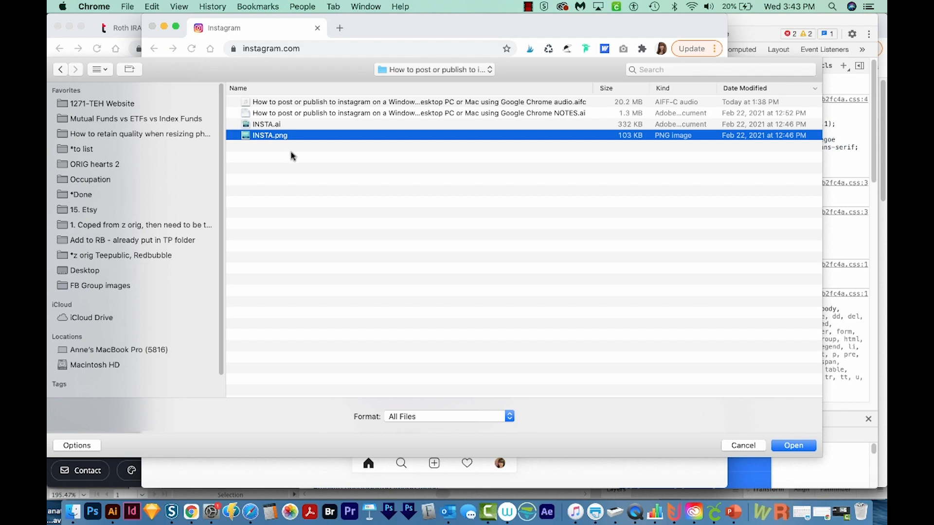
mouse_move(88, 455)
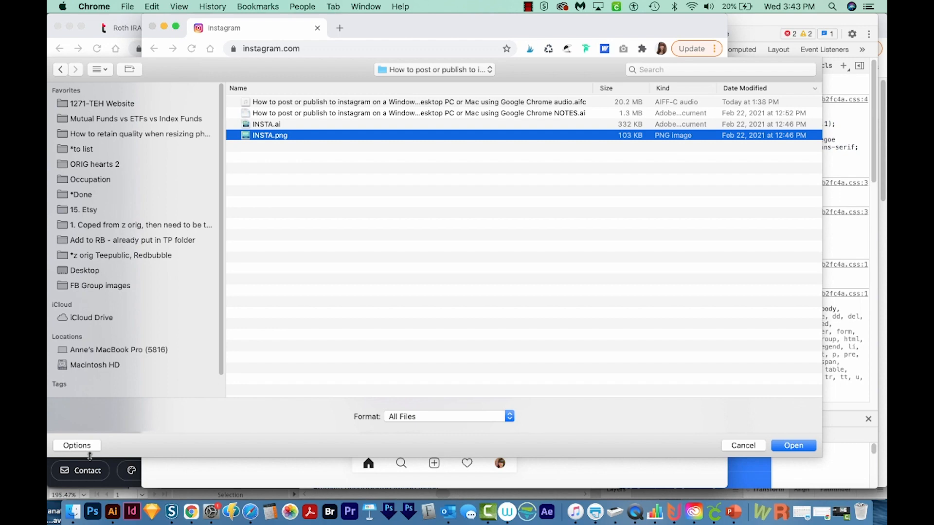
mouse_move(465, 420)
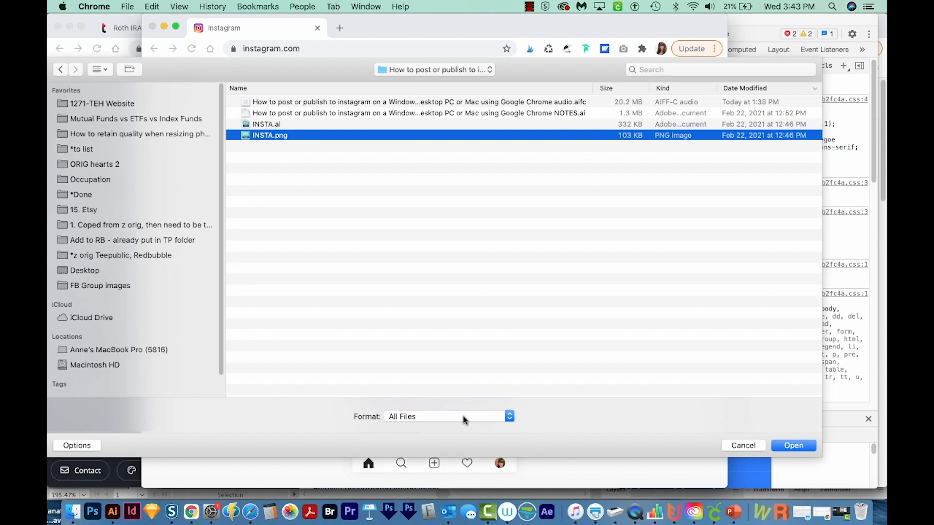
mouse_move(489, 442)
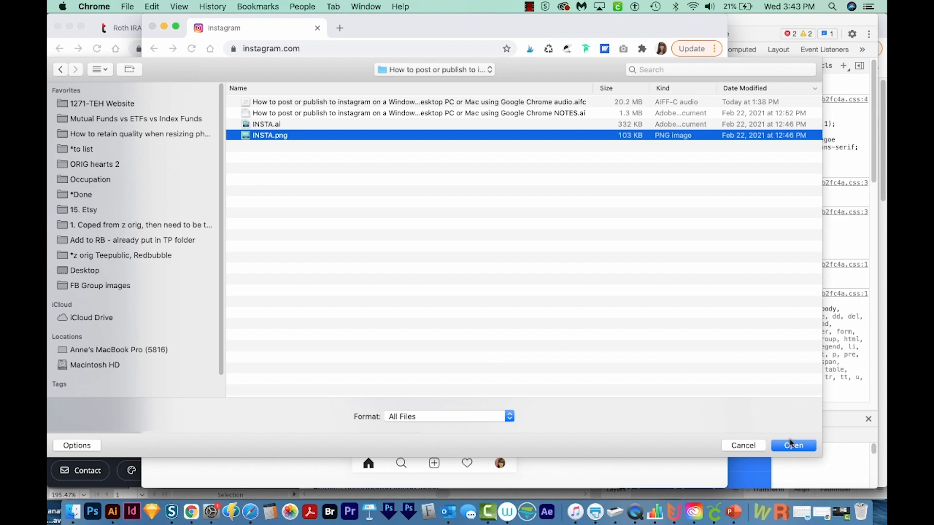
left_click(793, 446)
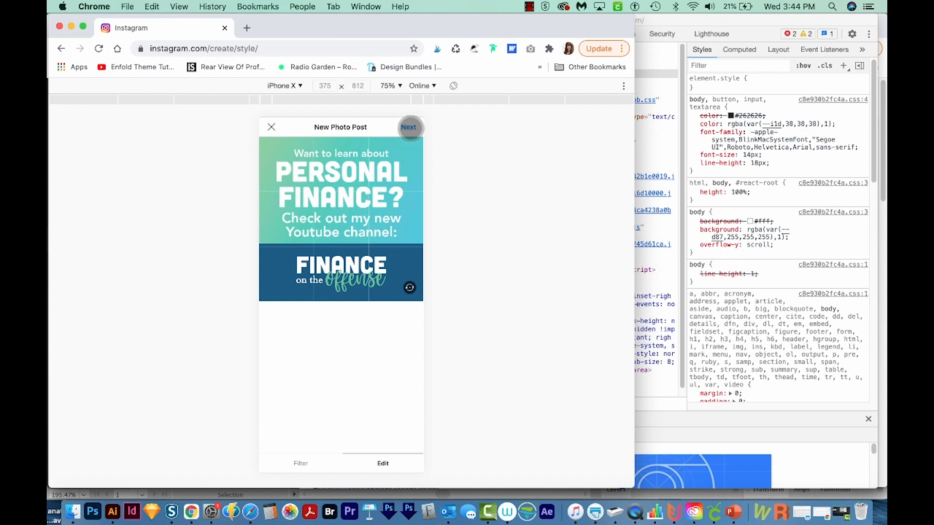
mouse_move(360, 155)
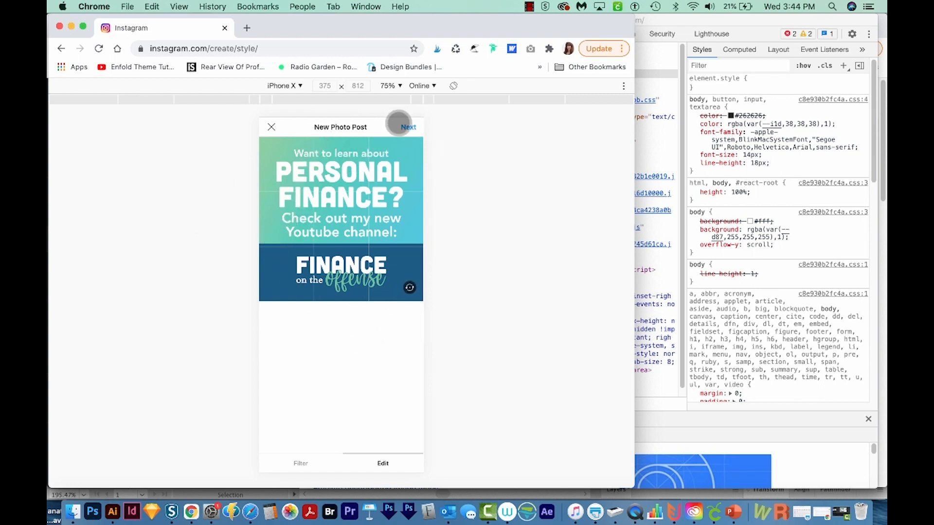
- Advance with Next from photo editing to the caption and details screen
left_click(408, 126)
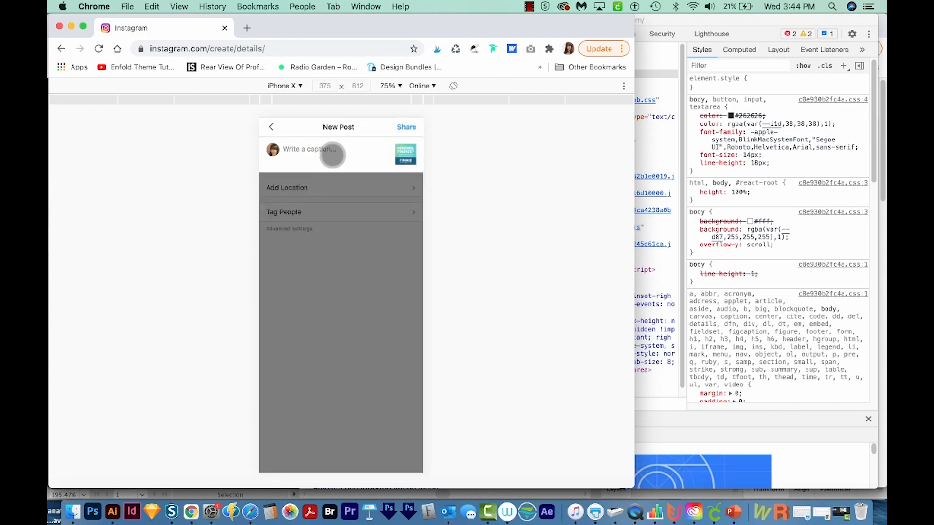
- Caption the post 'Come and take a look at my new Youtube channel, Finan…' with #personalfinance and #education hashtags, then share it
type("Come and take")
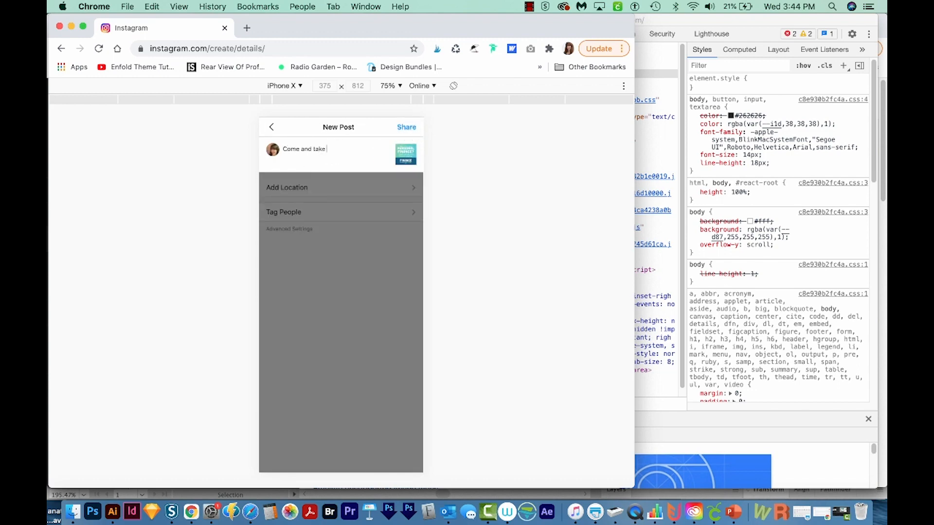
type("a look at my new Youtube channel, Finance on the Offense.")
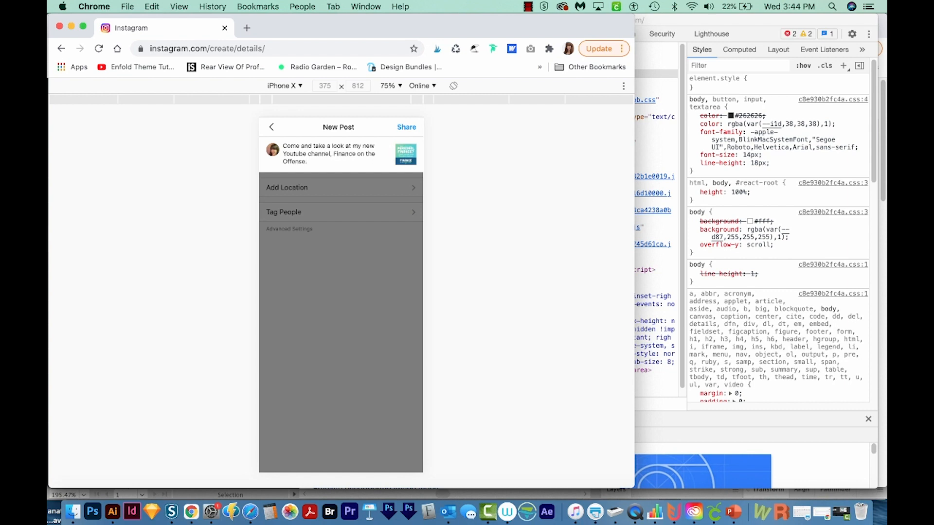
type("#")
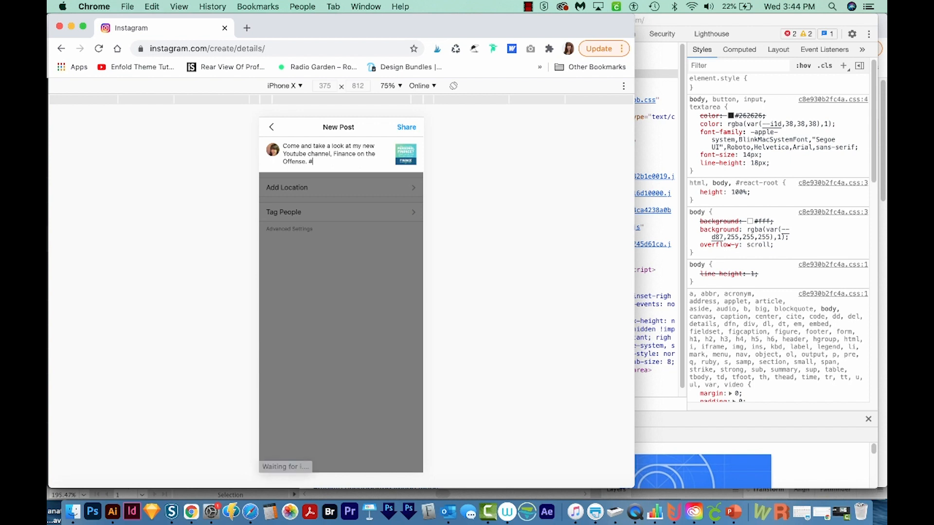
type("personalfinance #finance #youtube")
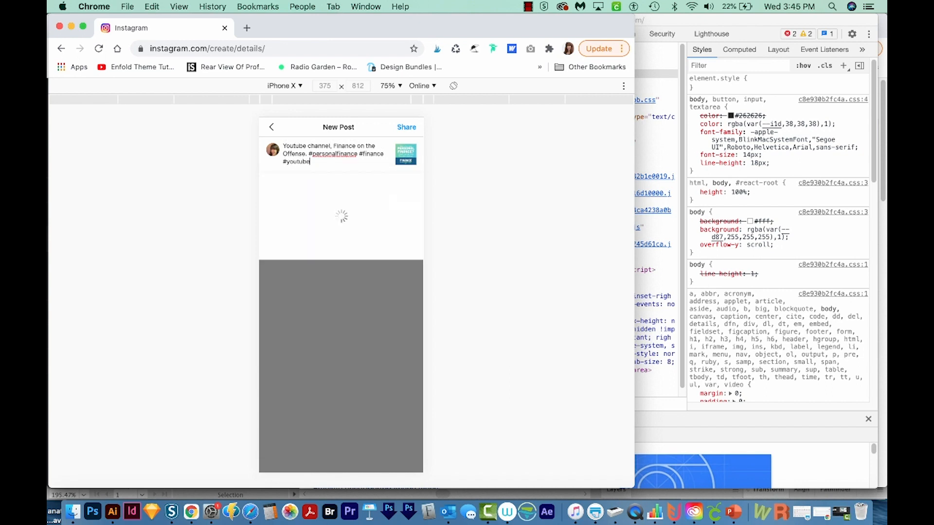
type("#education")
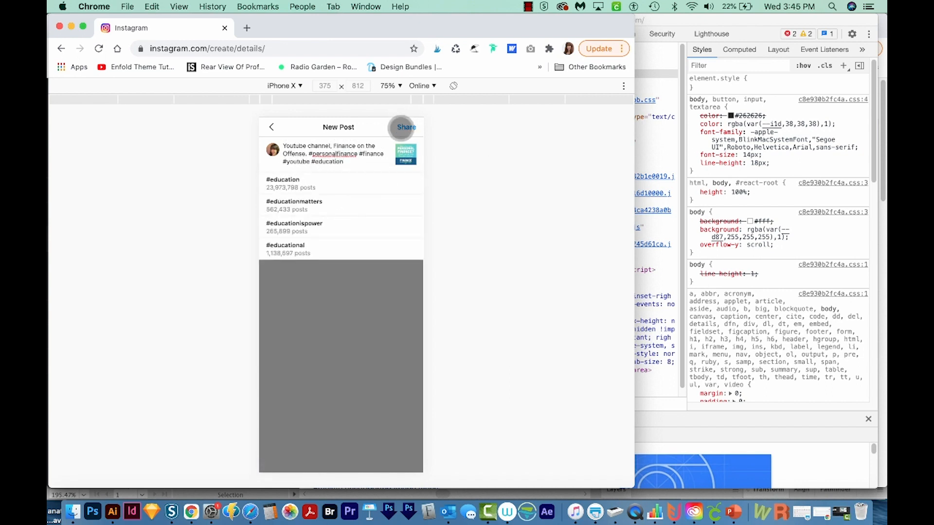
left_click(406, 126)
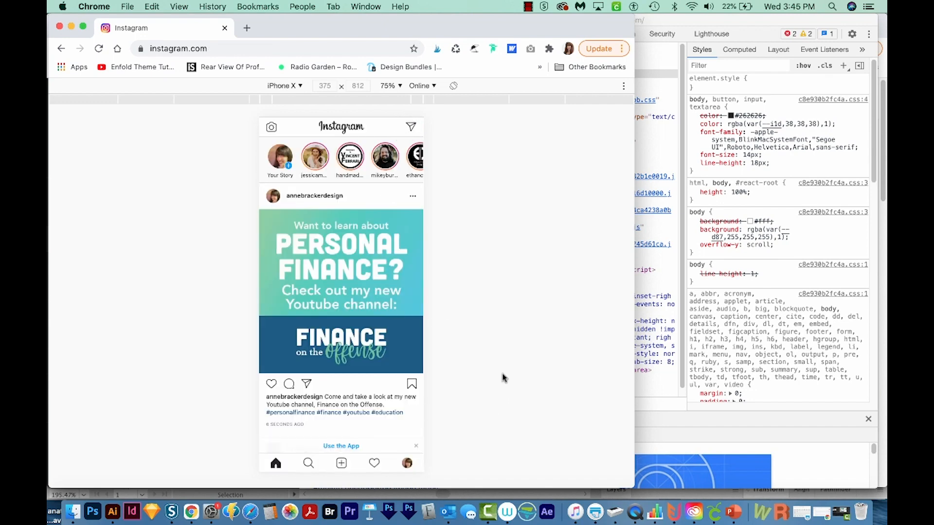
mouse_move(425, 317)
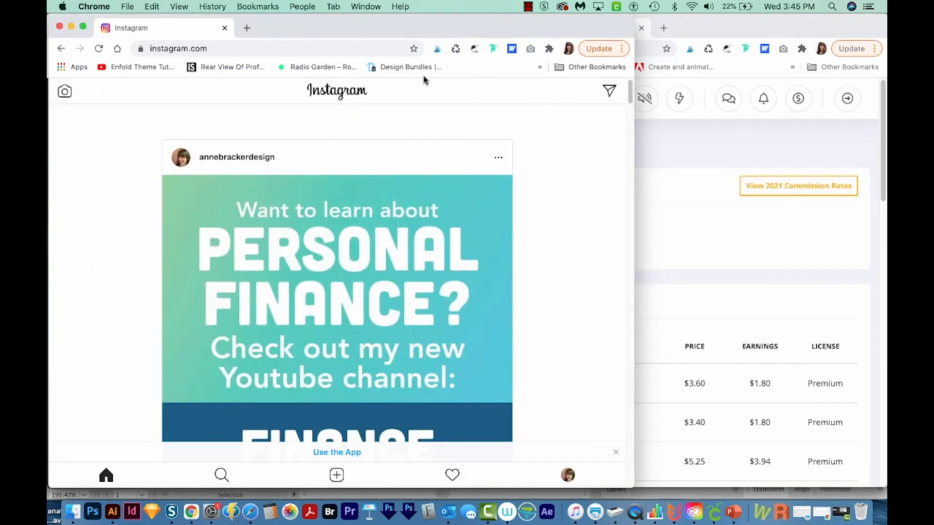
mouse_move(322, 427)
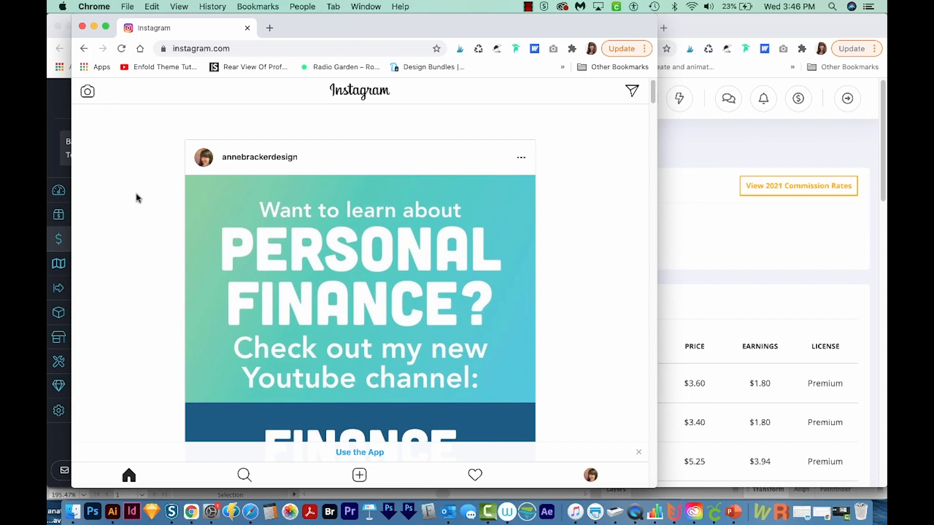
mouse_move(475, 475)
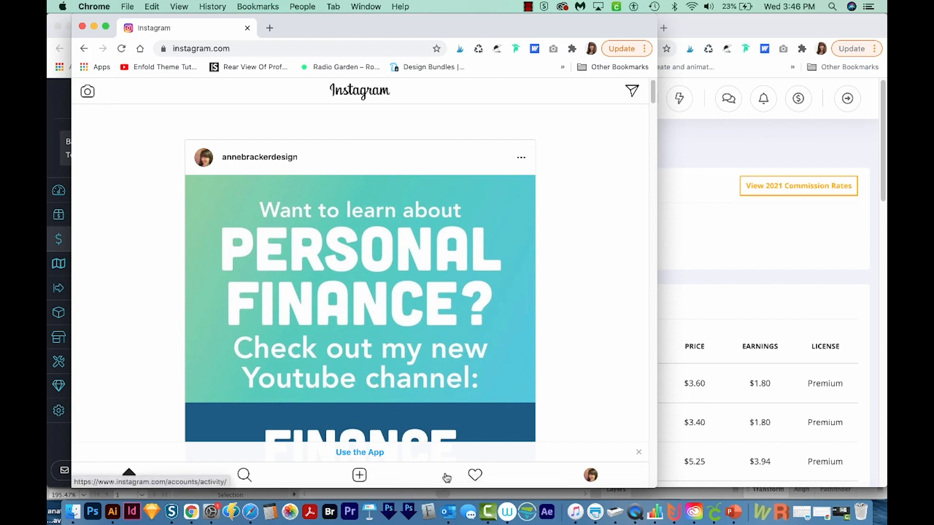